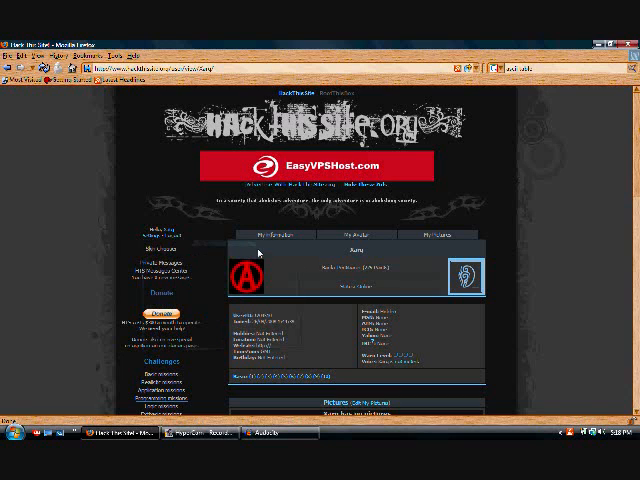
mouse_move(96, 168)
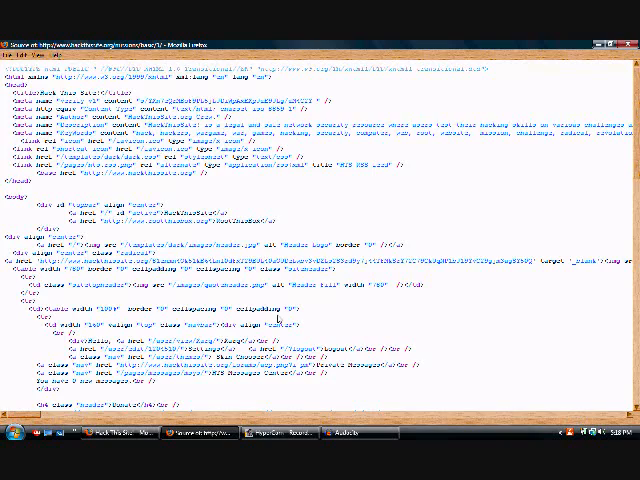
Scroll through the first mission's page source looking for the hidden password.
scroll(down, 3)
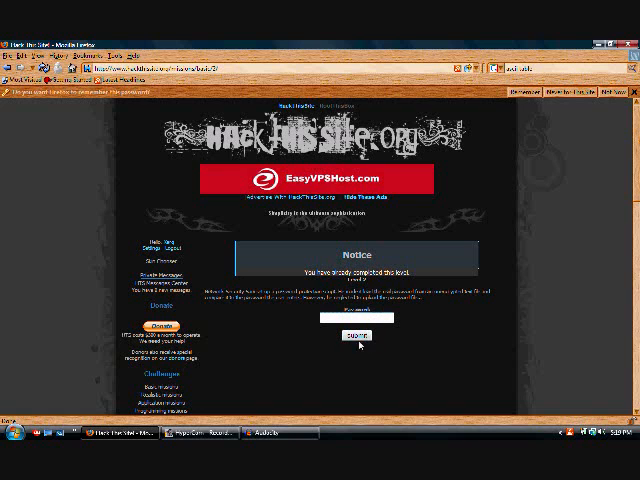
Submit the password found in the source to complete the level.
click(356, 336)
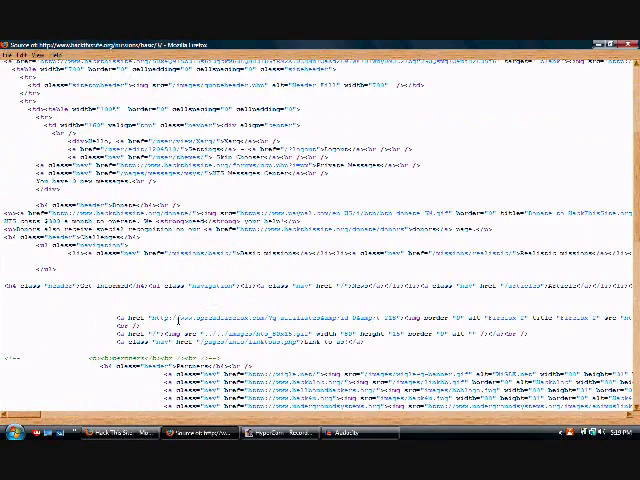
Find the password in the next mission's source and submit it.
scroll(down, 3)
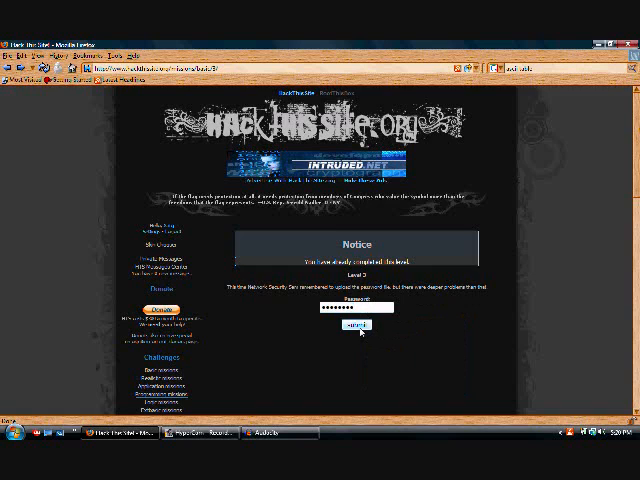
click(356, 324)
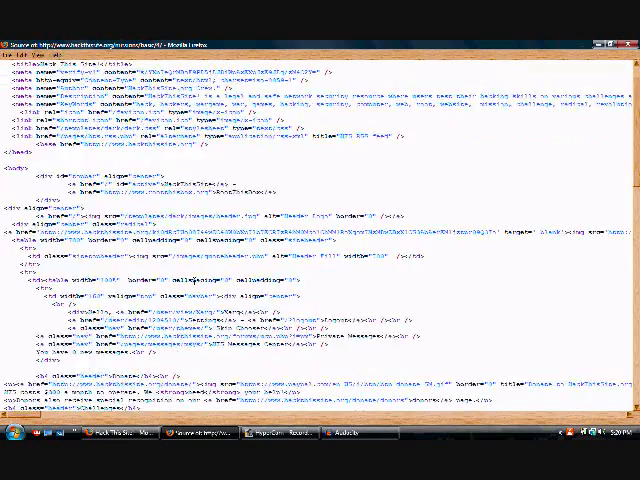
Select the mission page's source so it can be saved locally for editing.
key(ctrl+a)
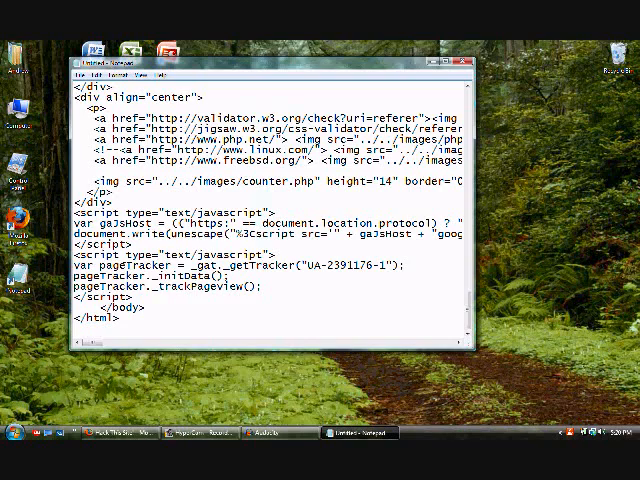
Replace the form's hidden email value with a gmail address and save the edited page.
scroll(right, 3)
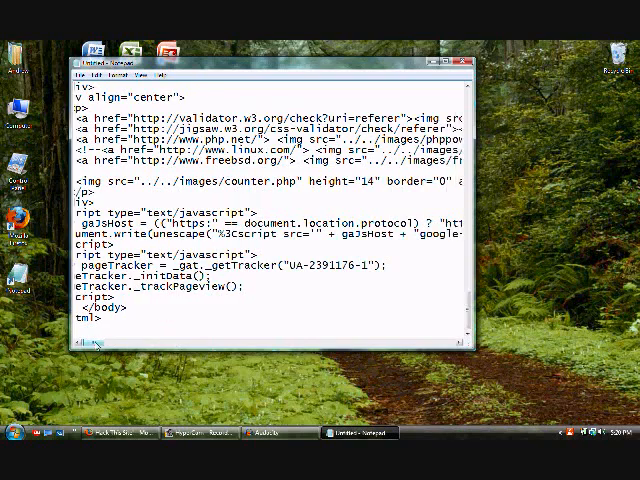
scroll(right, 3)
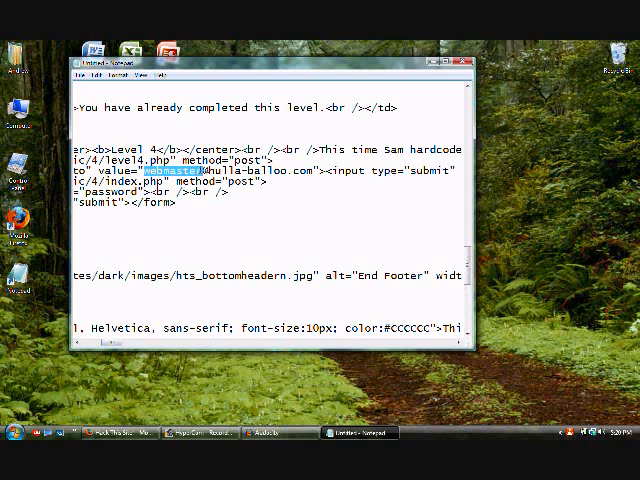
text(beaten)
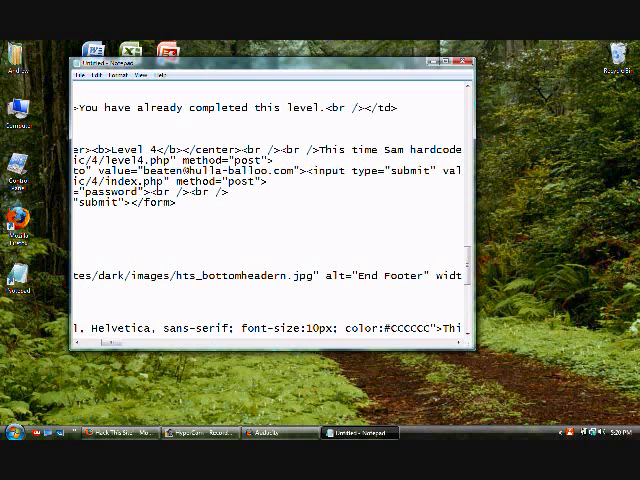
text(and.tortured)
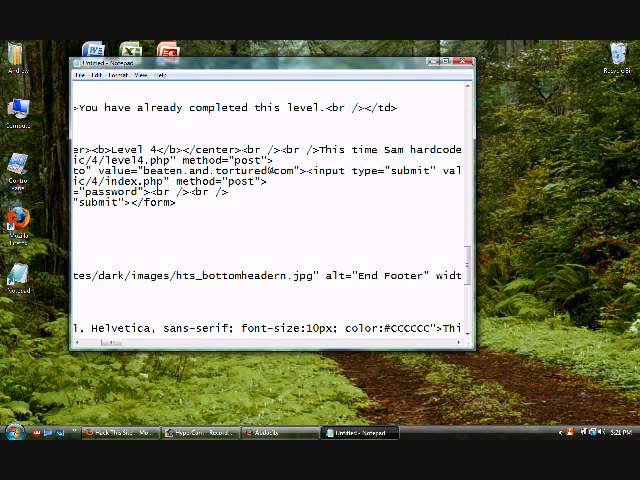
text(gmail.)
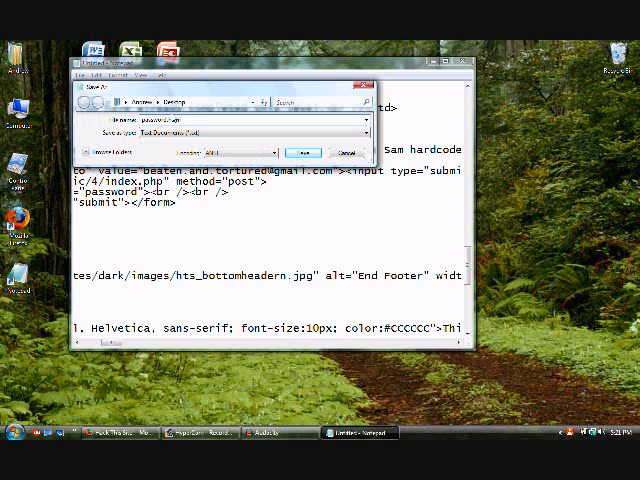
click(300, 140)
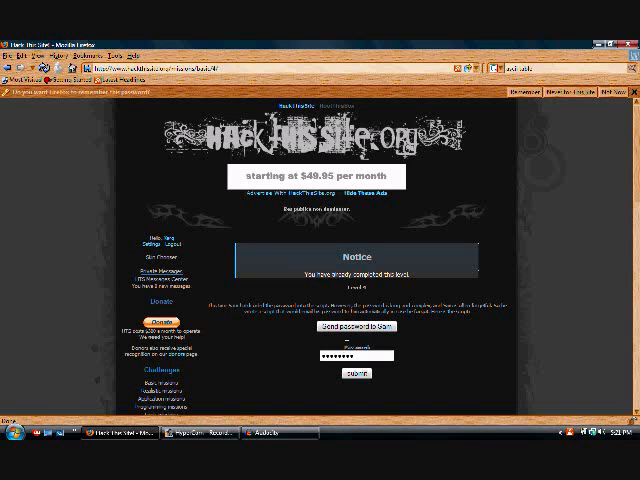
Bring up the context menu on the locally edited mission form.
right_click(356, 356)
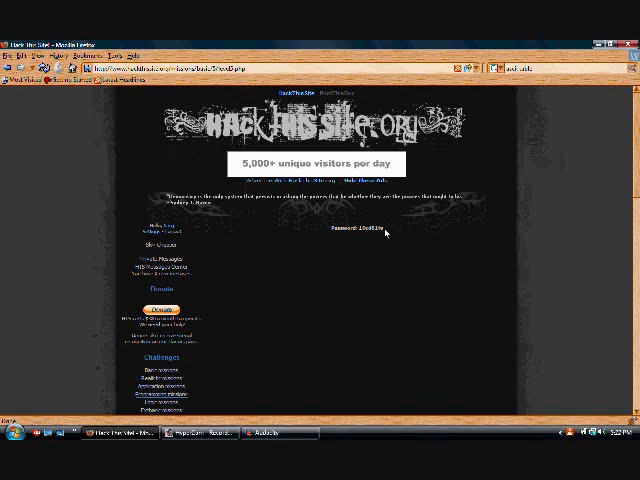
Bring up the context menu on the result page after submitting the altered form.
right_click(390, 236)
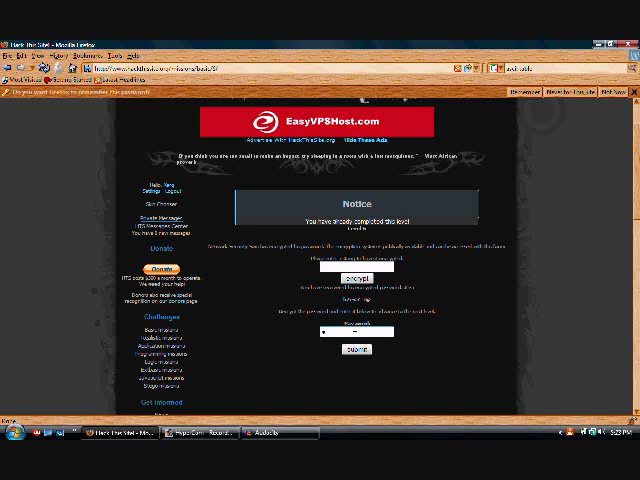
Enter the retrieved password and submit it to complete the level.
text(**)
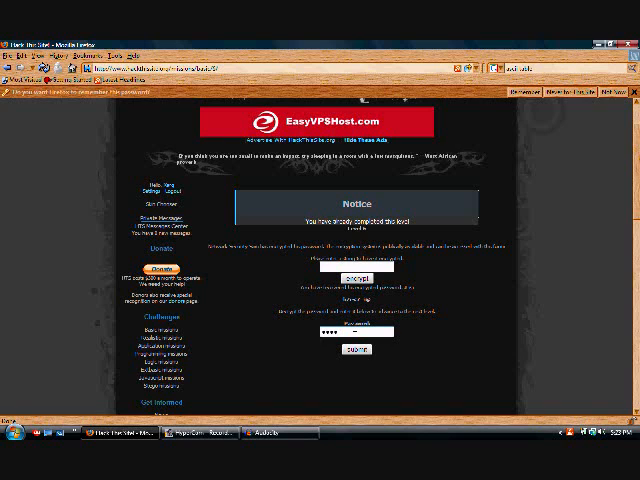
text(*)
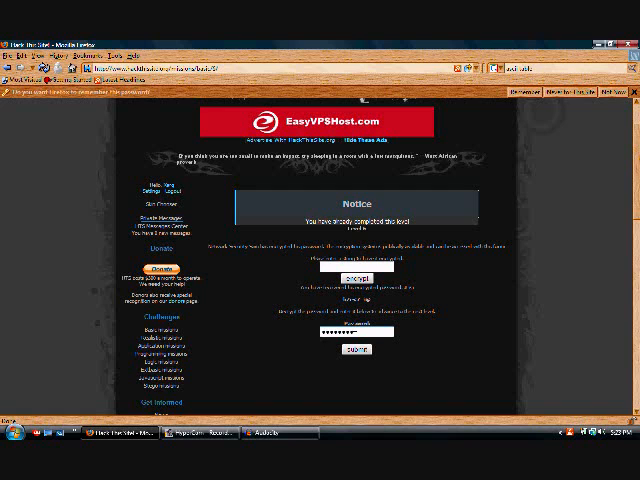
click(356, 348)
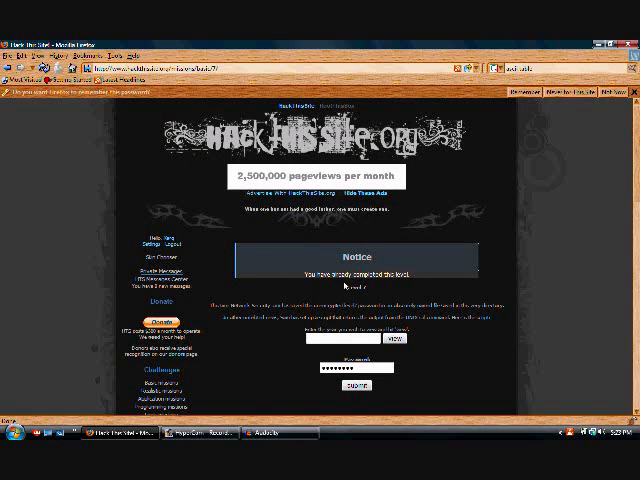
mouse_move(350, 316)
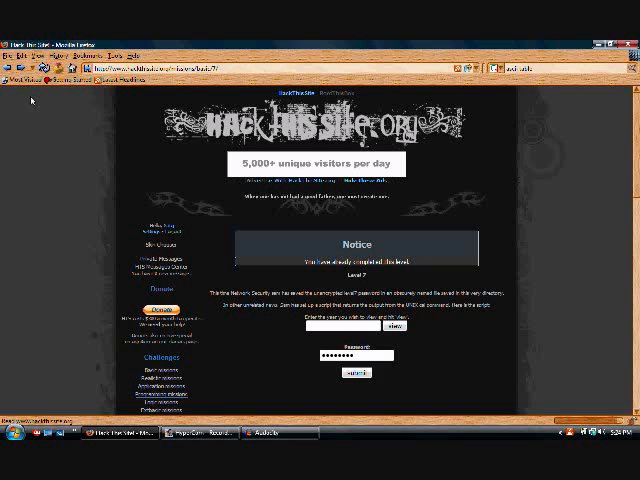
Enter the recovered password in the field and submit it for the Congrats notice.
click(356, 356)
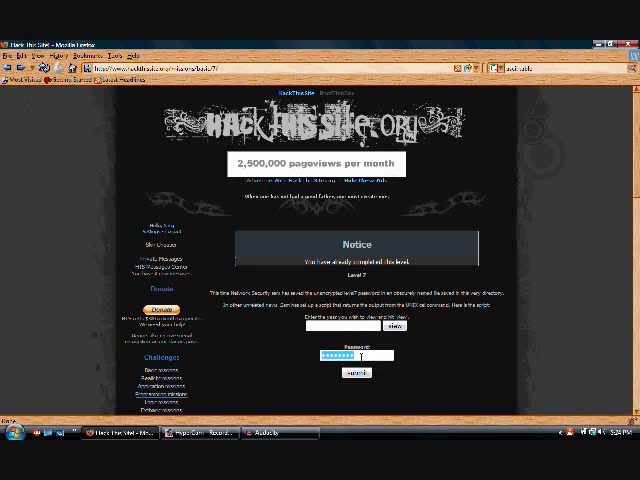
click(350, 372)
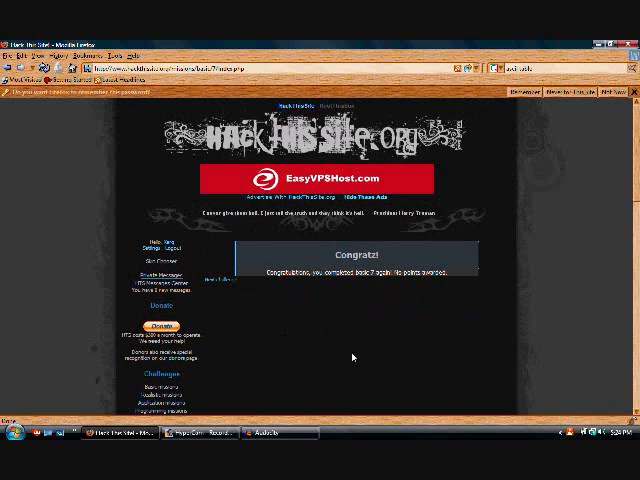
mouse_move(224, 284)
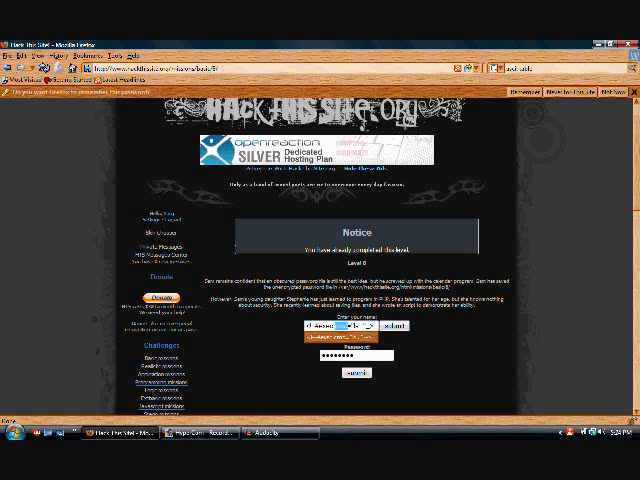
Submit the SSI directive as the name, read the password file name from the listing, and return to the mission page.
click(344, 372)
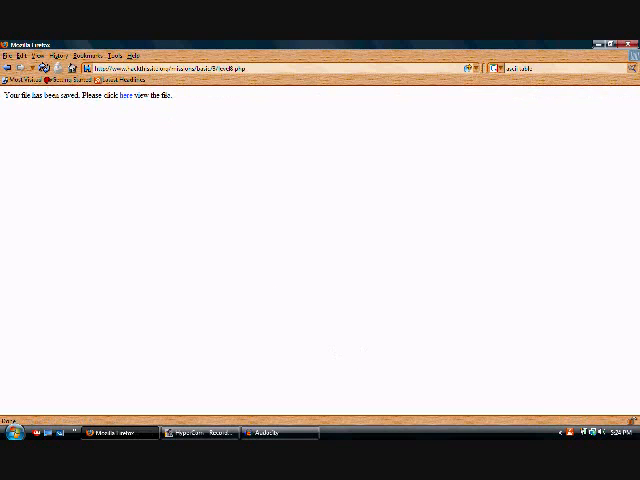
click(110, 96)
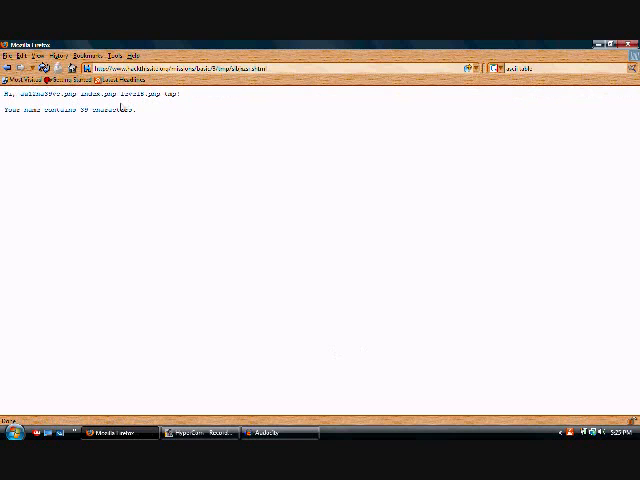
double_click(36, 94)
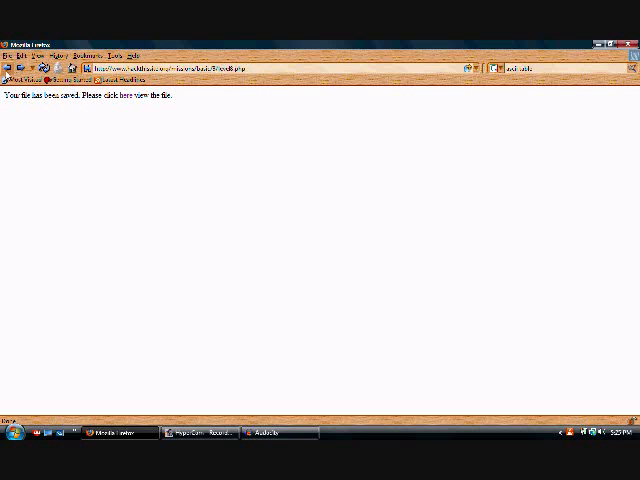
click(116, 96)
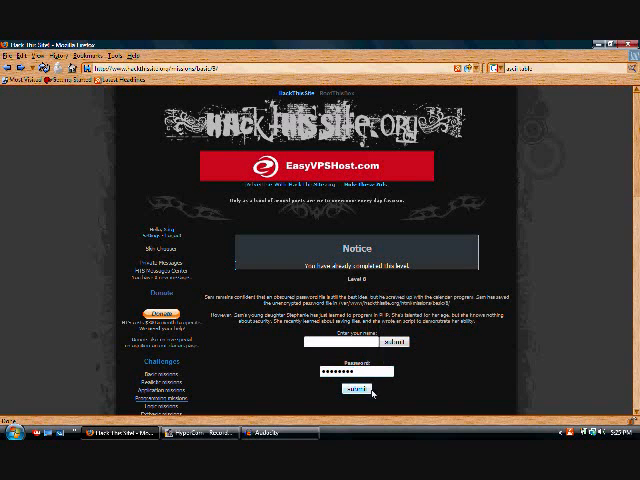
Submit the password found in the directory listing to beat the level.
click(360, 390)
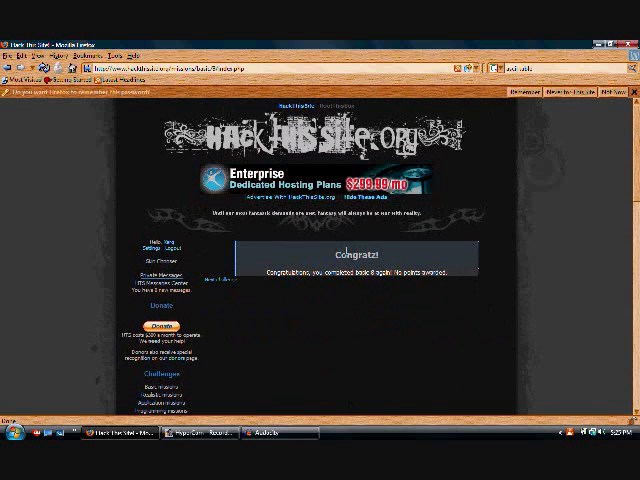
mouse_move(378, 324)
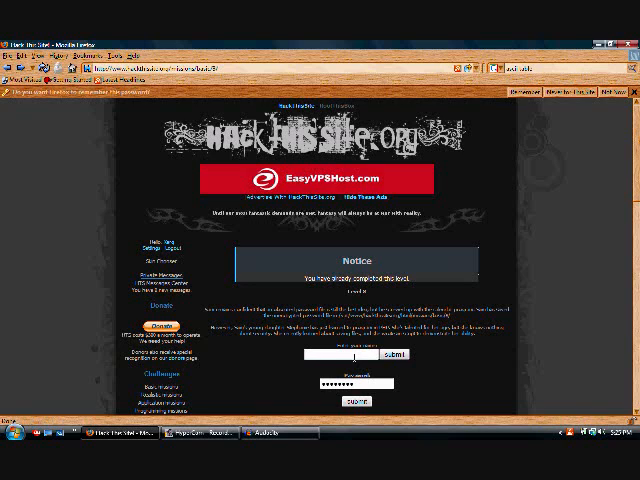
Save an SSI exec directive as the name and view the resulting saved file's output.
click(352, 356)
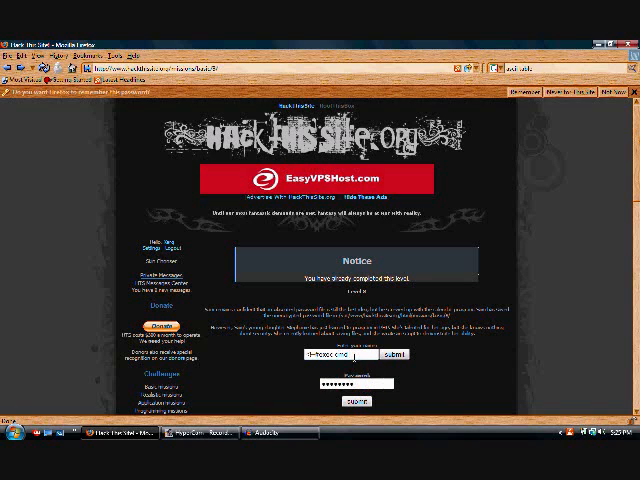
click(340, 356)
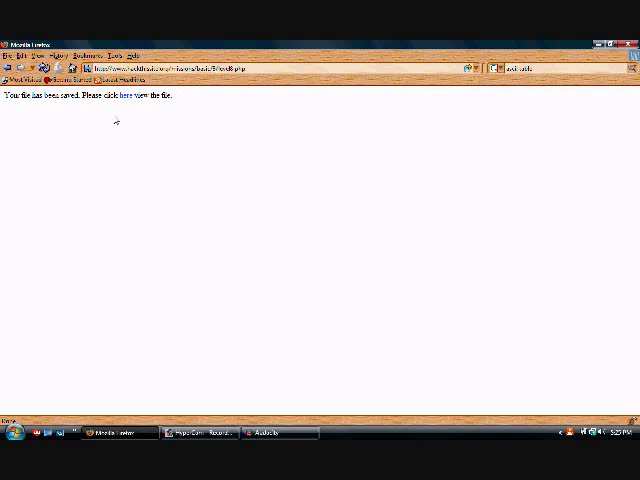
click(118, 96)
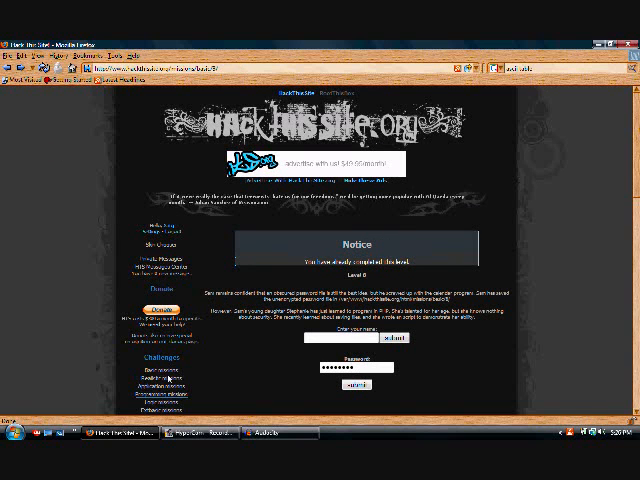
Scroll down the Basic missions list to reach the next mission.
scroll(down, 3)
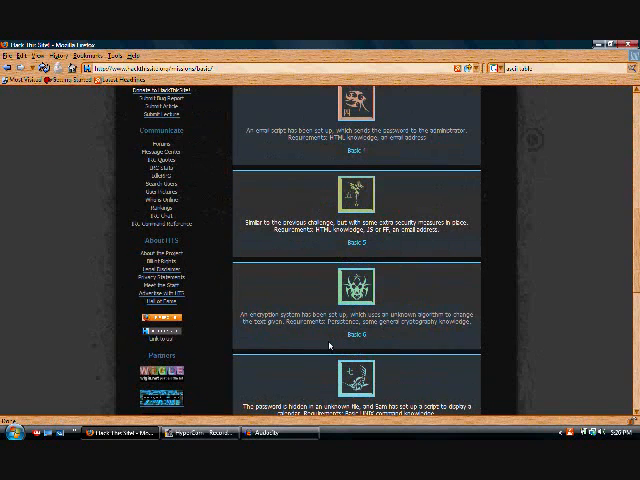
scroll(down, 3)
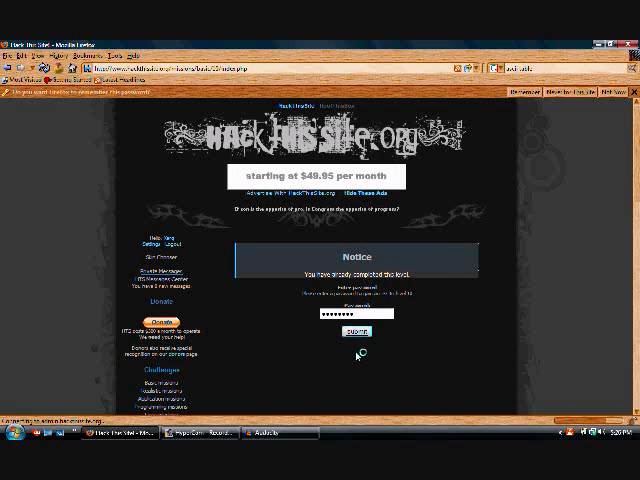
Submit the entered password, then submit the next mission's empty password form.
click(356, 332)
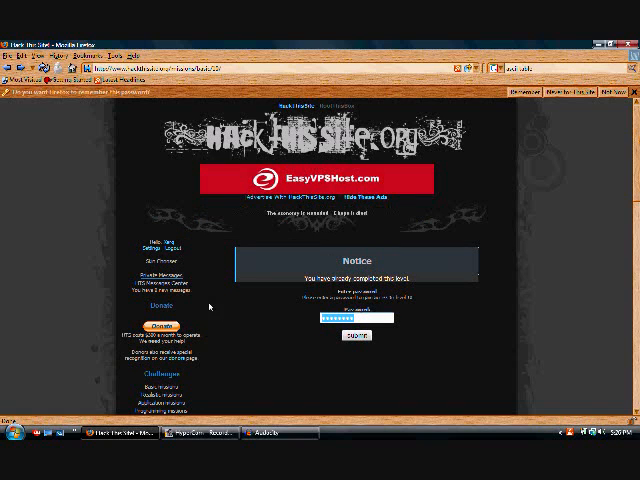
click(356, 334)
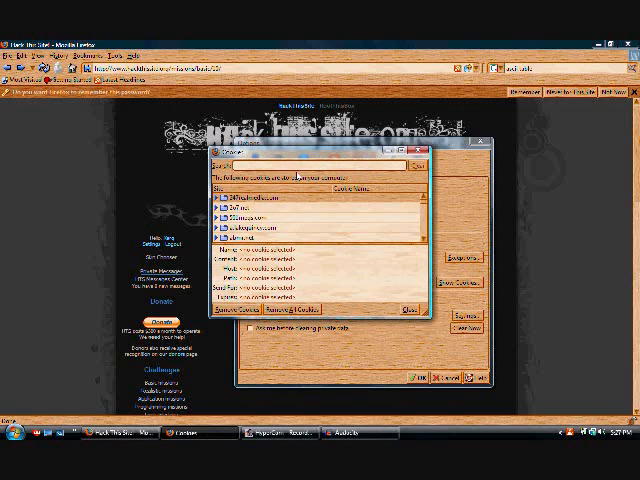
Filter Firefox's stored cookies by 'hack' to find the site's authorization cookie.
text(hack)
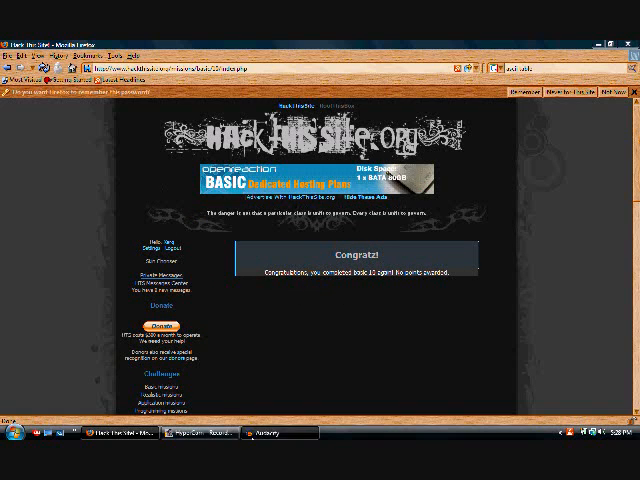
Resubmit the mission form so the modified authorization cookie is accepted.
click(264, 432)
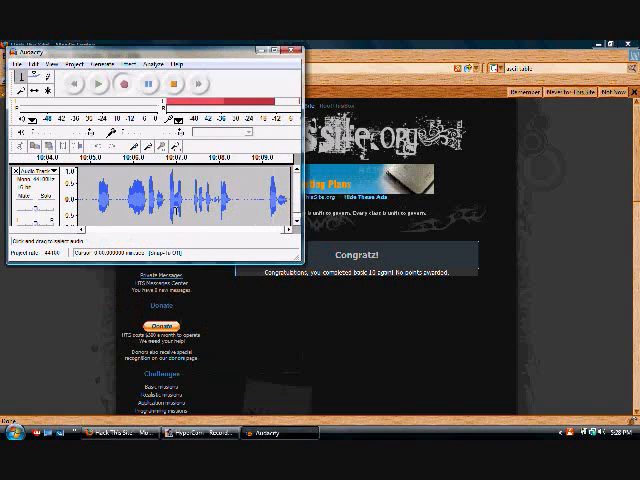